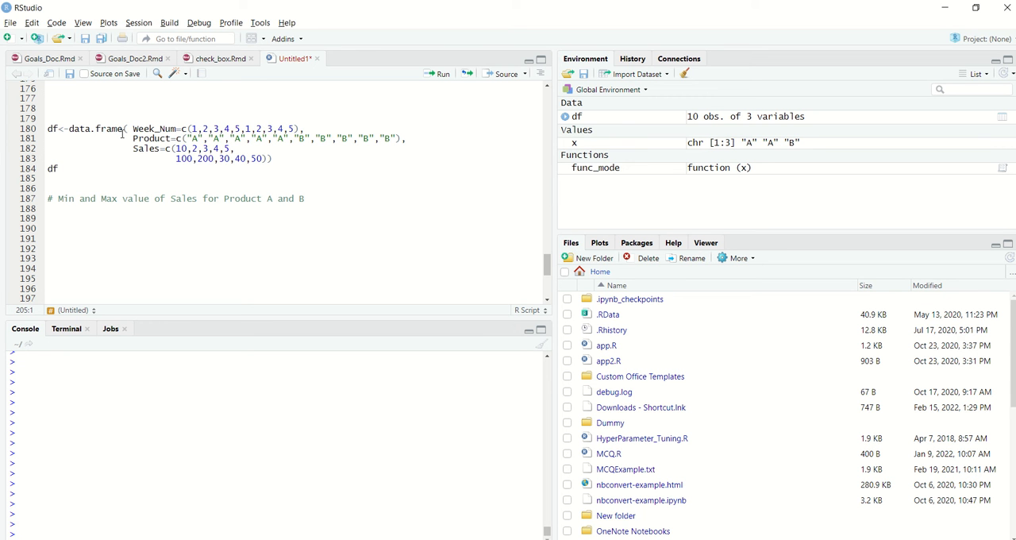
mouse_move(124, 135)
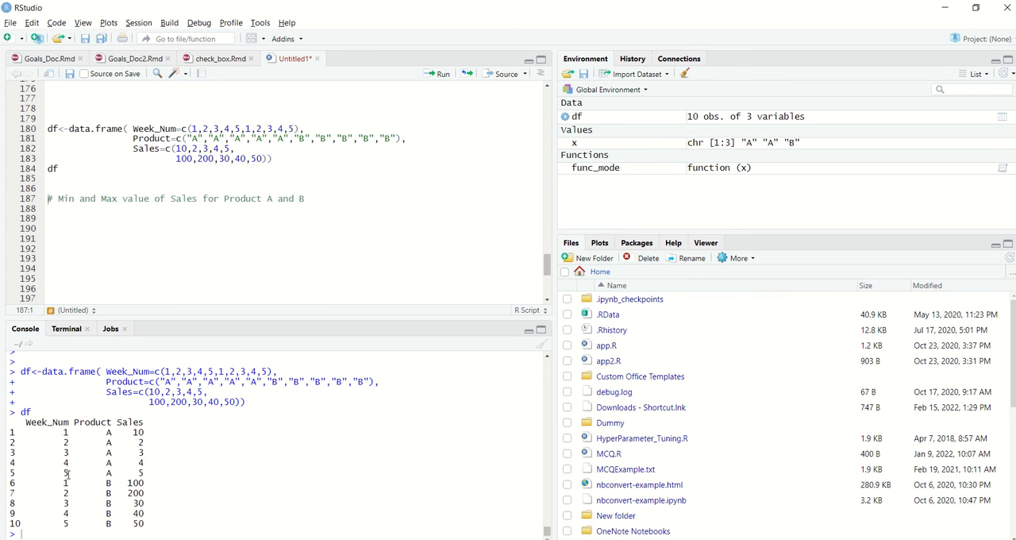
mouse_move(142, 432)
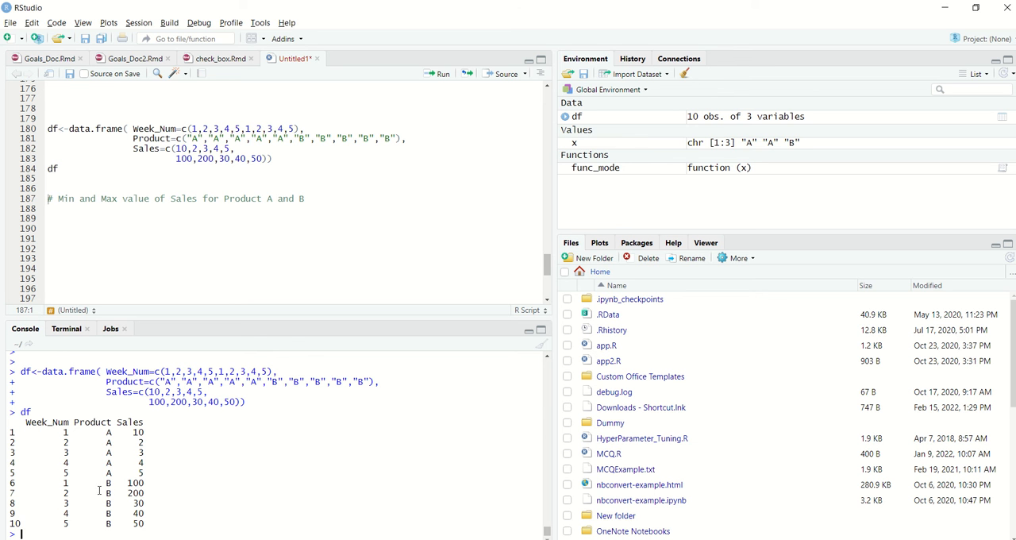
- Select the df data frame code (Week_Num, Product, Sales) to run it in the console
double_click(135, 492)
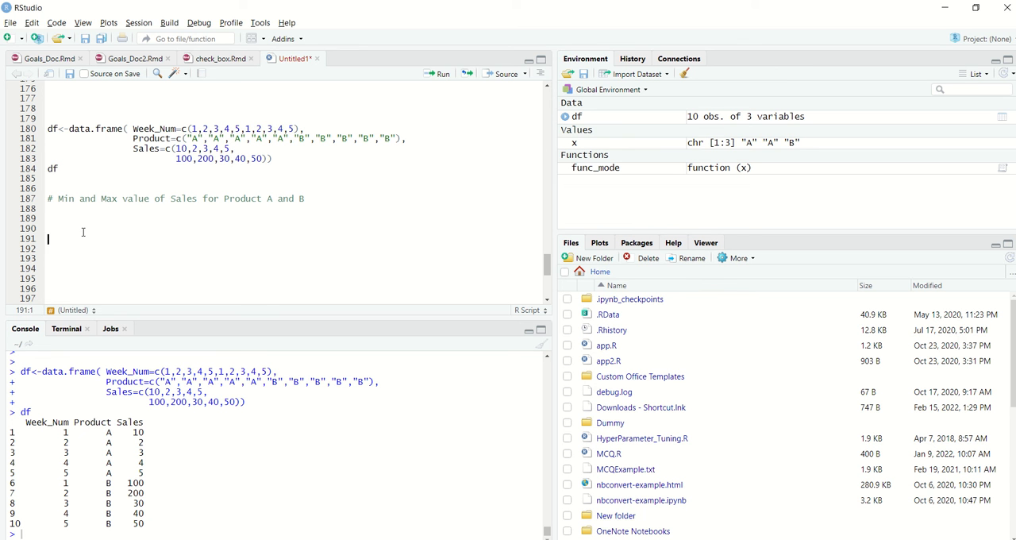
- Write df %>% group_by(Product) %>% summarise(Min_Sales=min(Sales), Max_Sales=max(Sales))
type("df%>%")
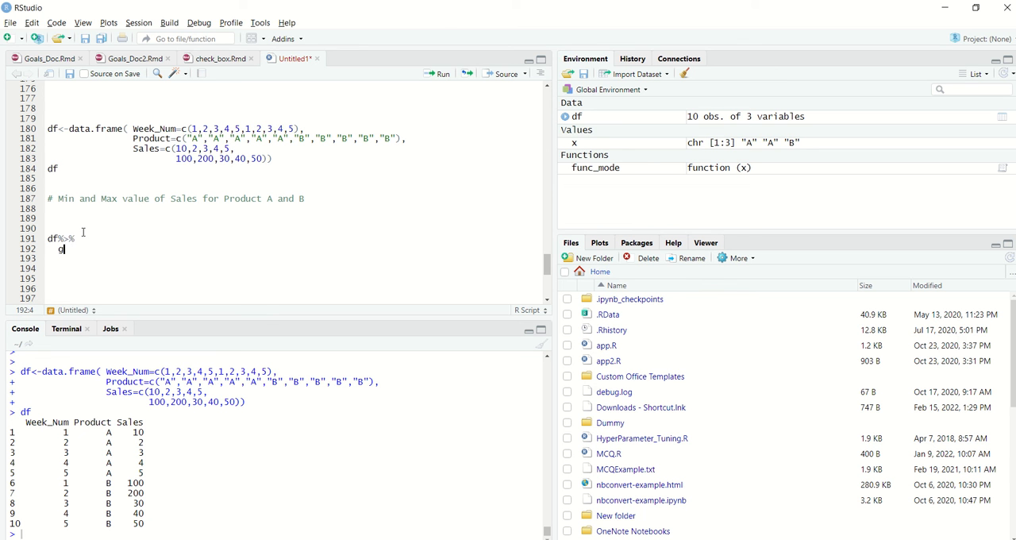
type("roup_by(Product)%>%")
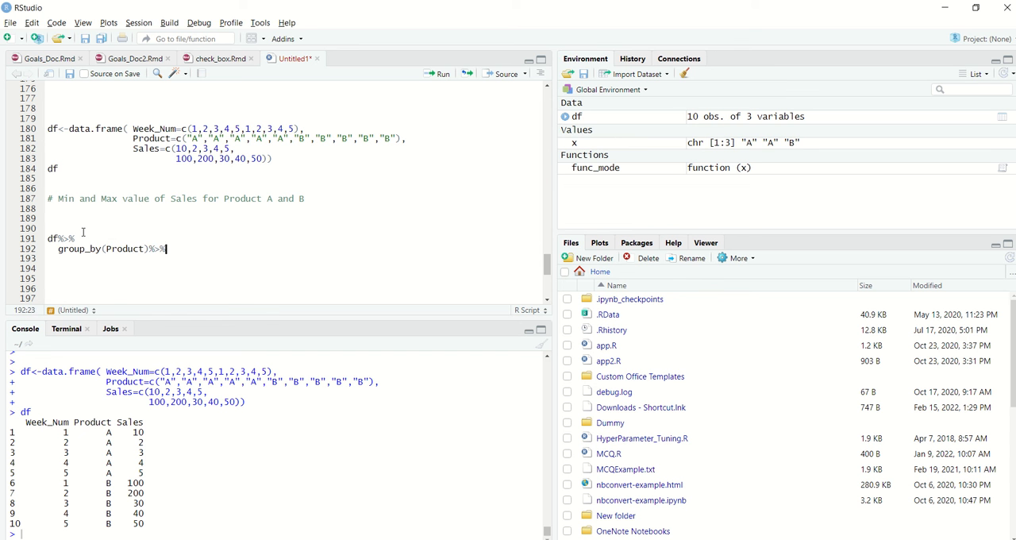
type("summarise(")
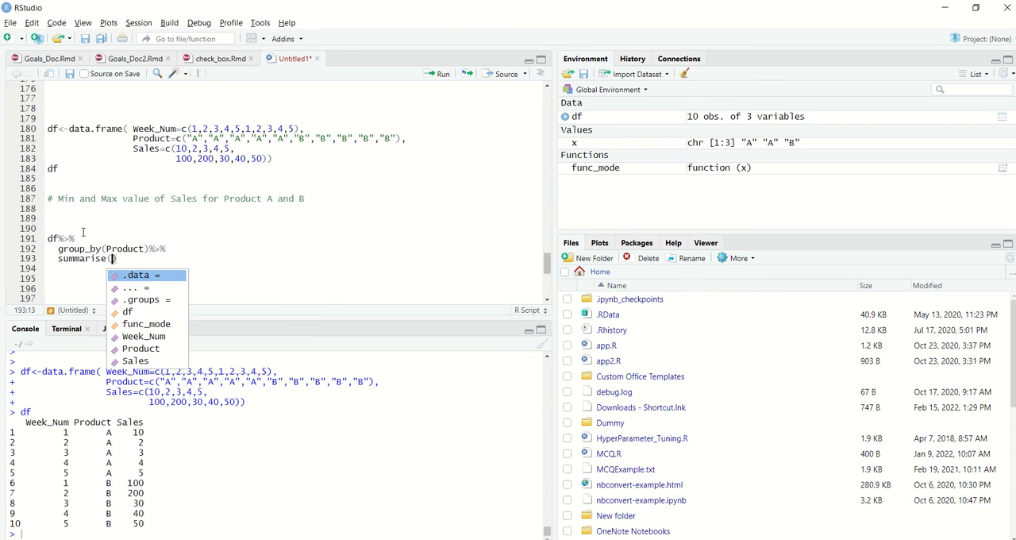
type("Min_")
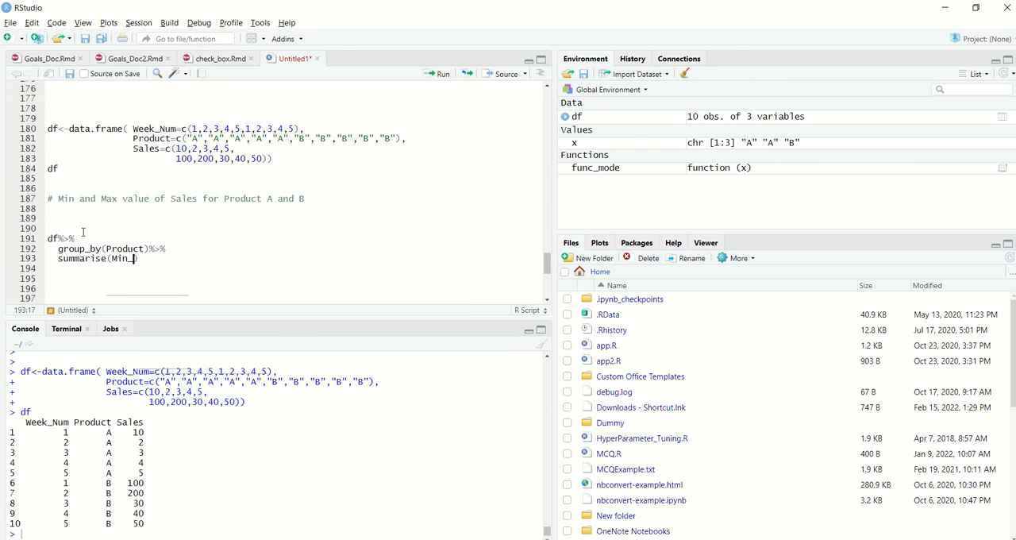
type("_Sales=min(")
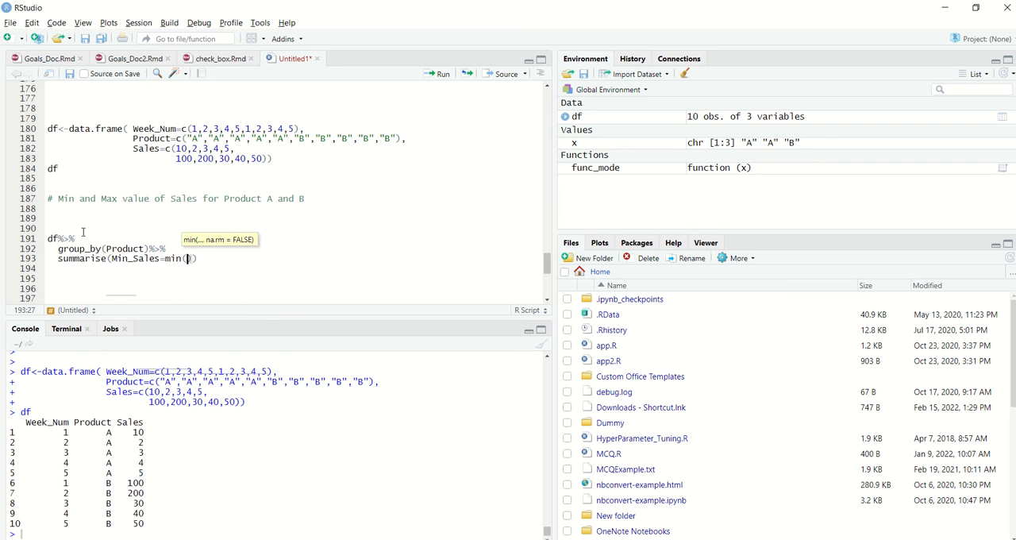
type("Sales")
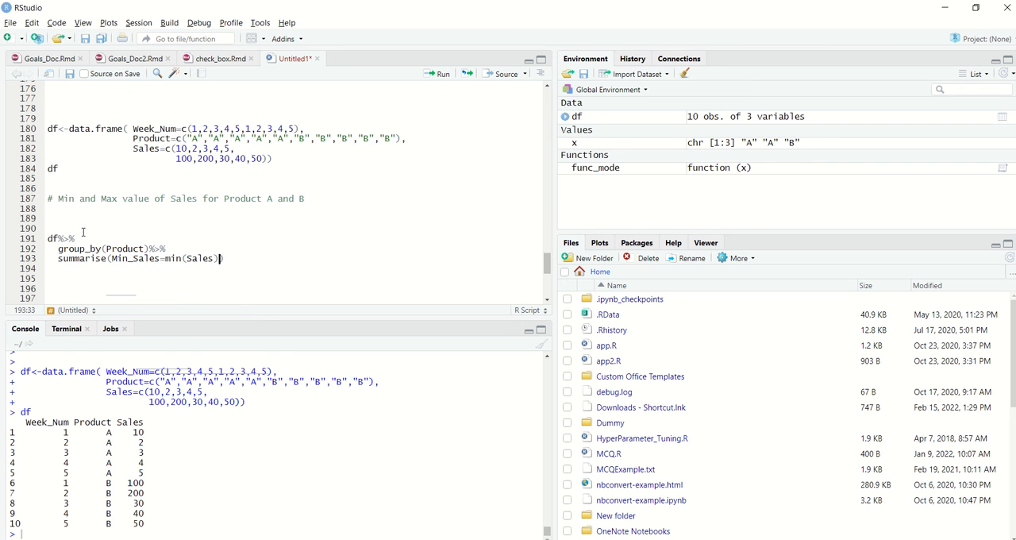
type("Max_")
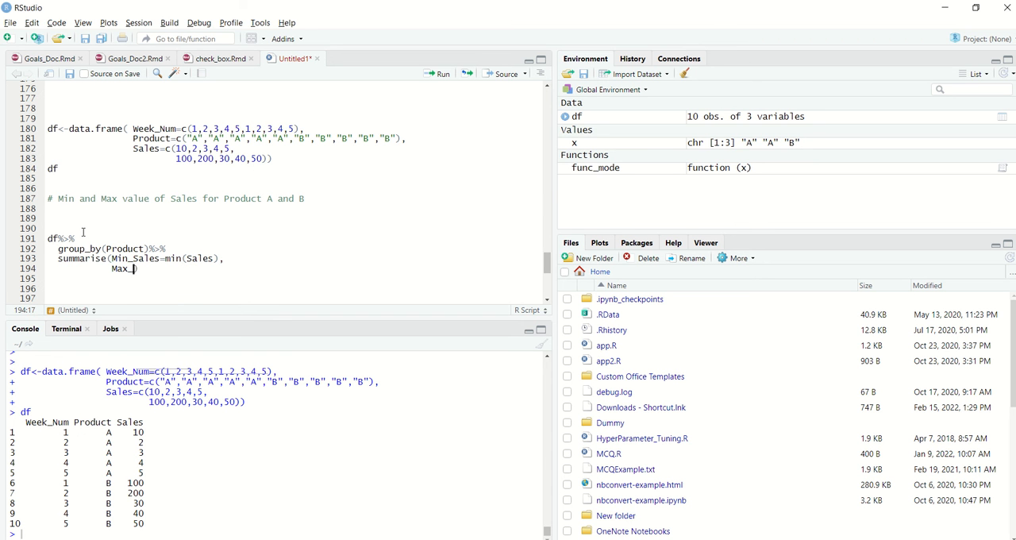
type("Sales=max(")
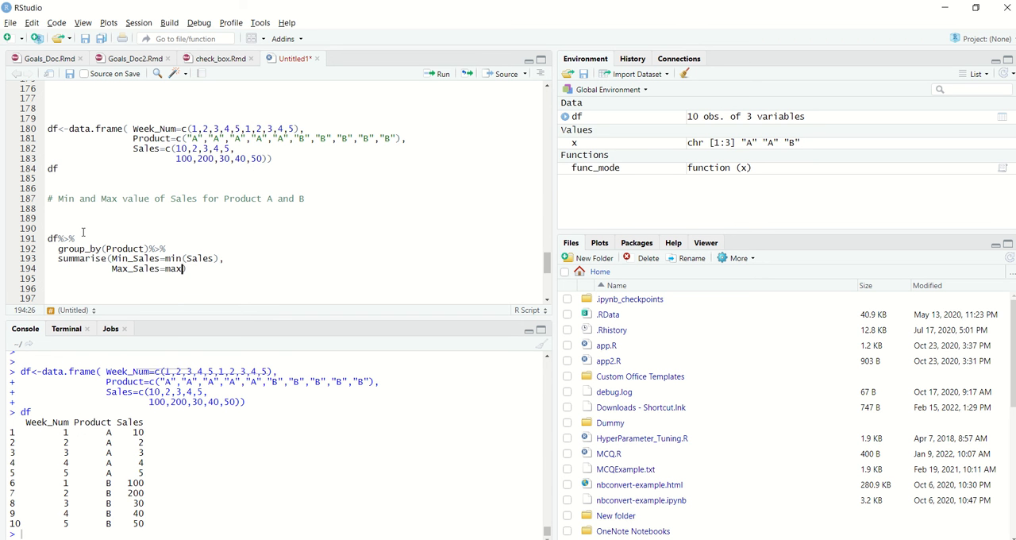
type("(Sales")
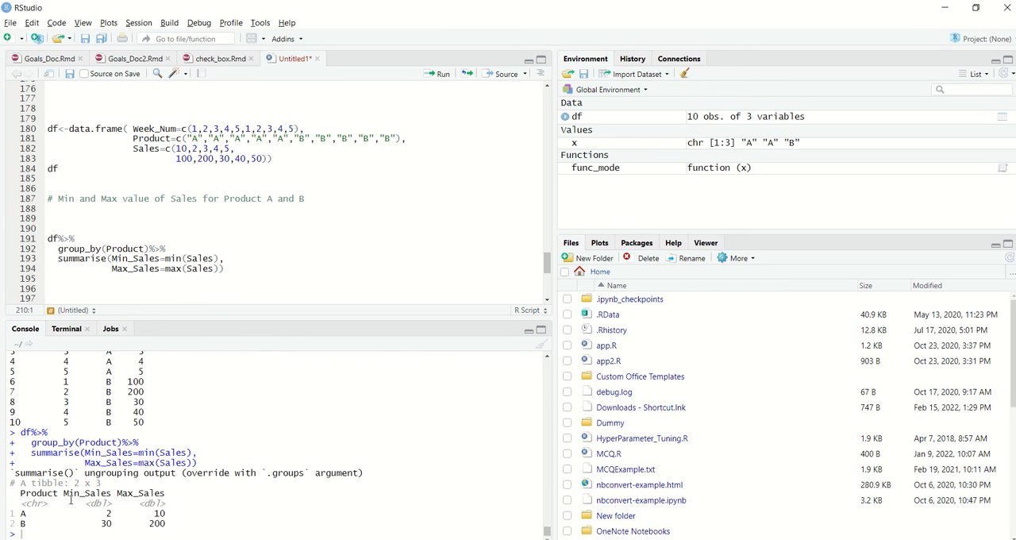
mouse_move(204, 499)
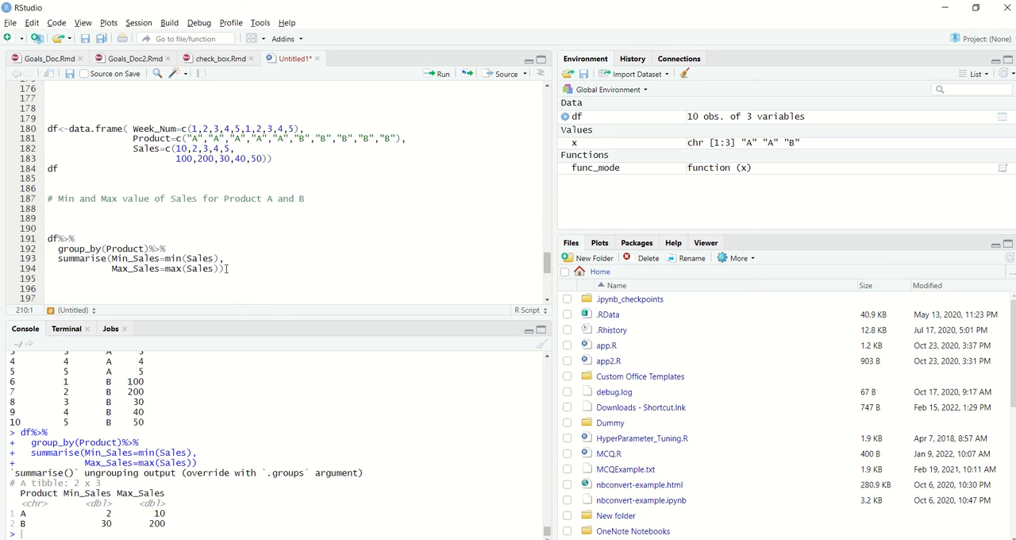
mouse_move(217, 400)
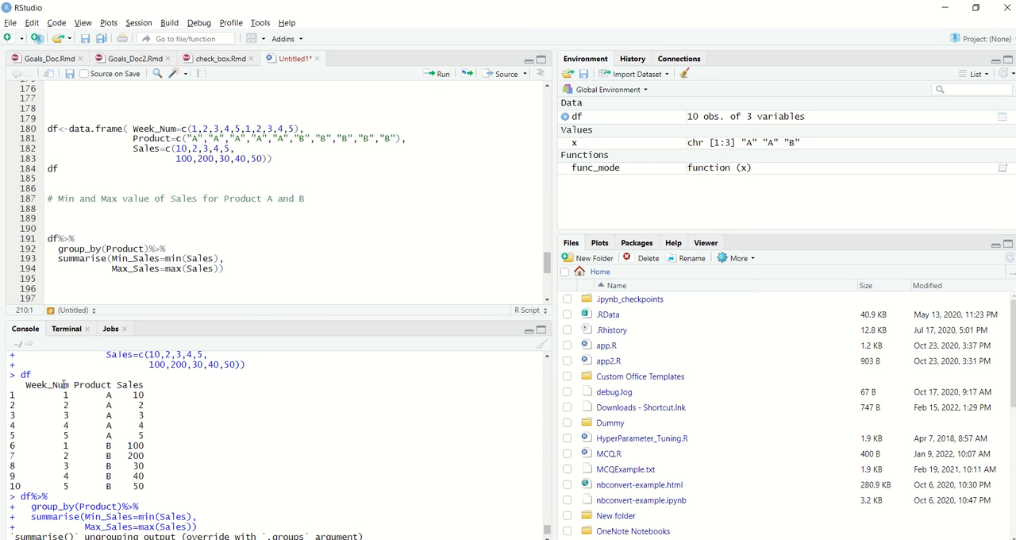
mouse_move(61, 384)
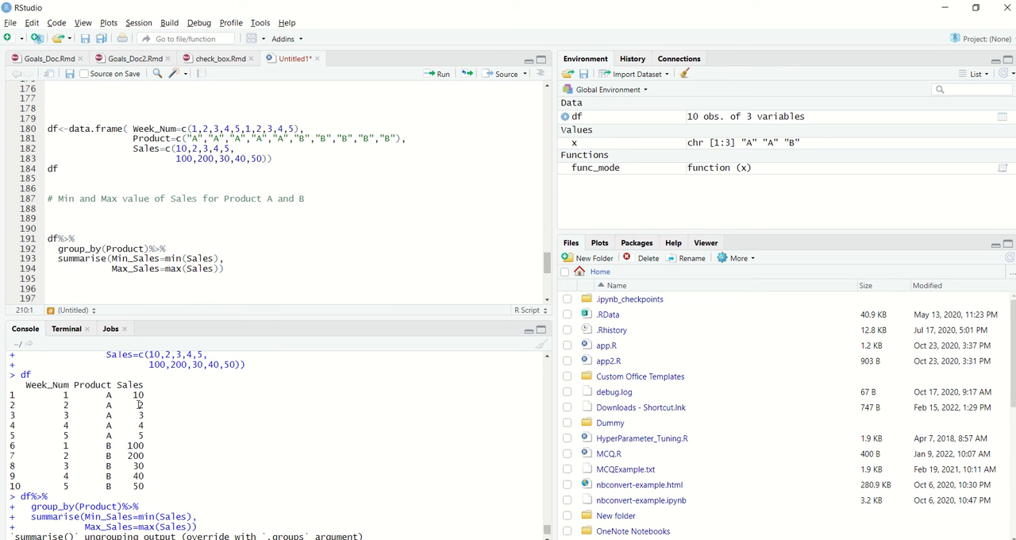
mouse_move(120, 458)
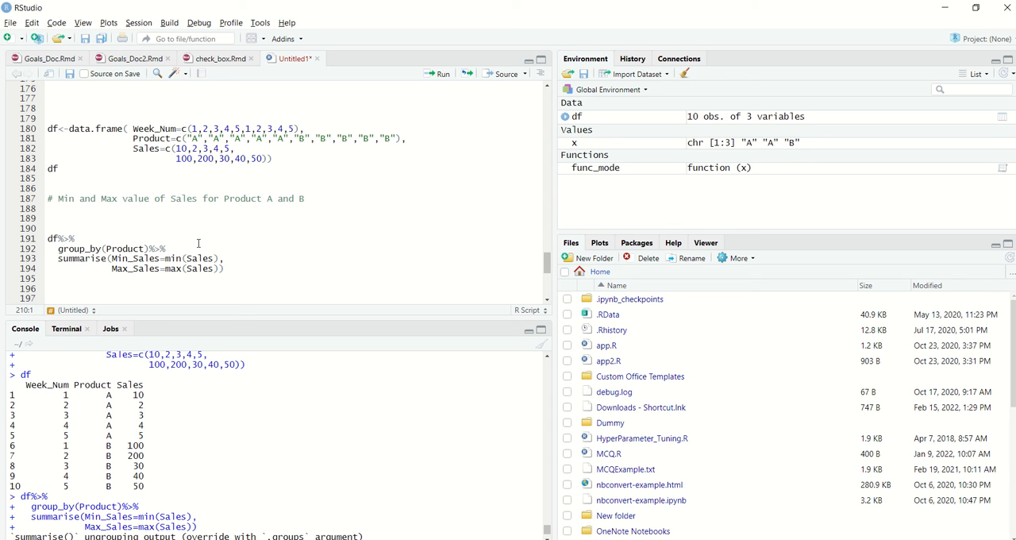
mouse_move(314, 5)
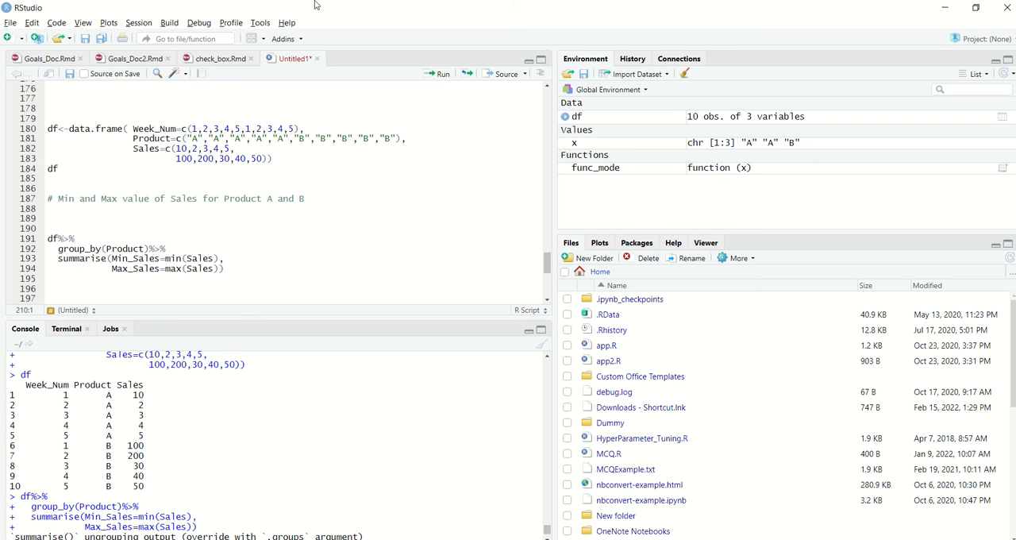